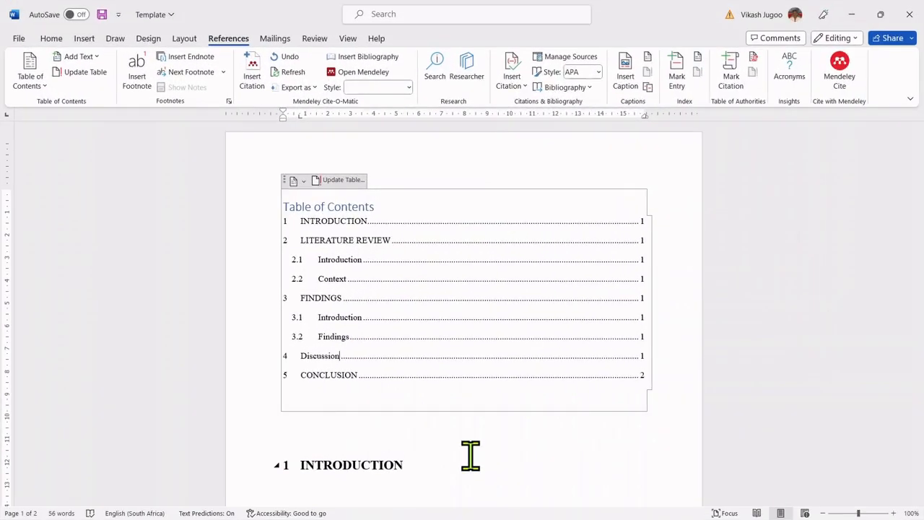
{"action": "mouse_move", "coordinate": [378, 289]}
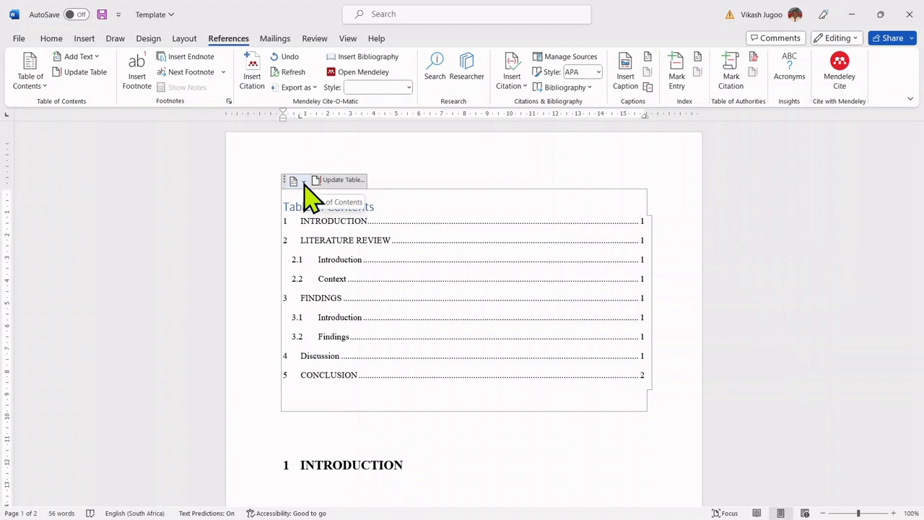
Remove the existing table of contents via the References Table of Contents menu.
{"action": "left_click", "coordinate": [294, 181]}
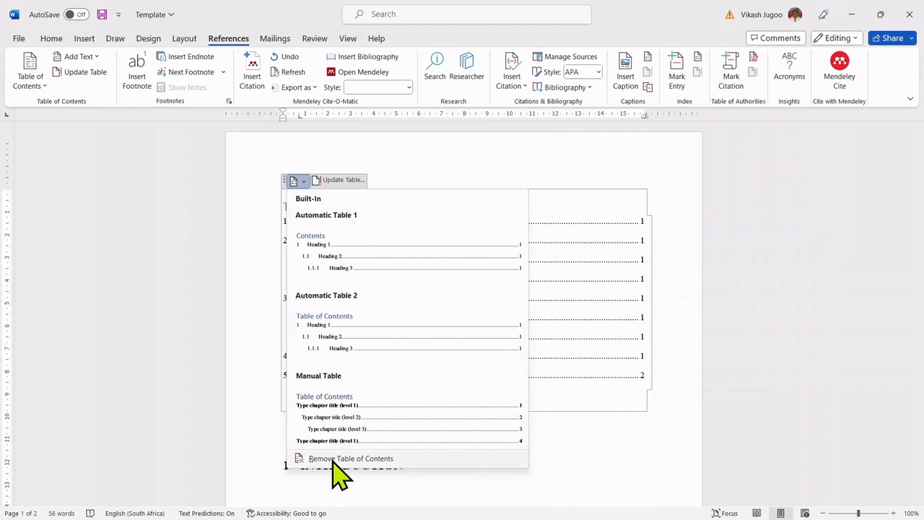
{"action": "mouse_move", "coordinate": [104, 129]}
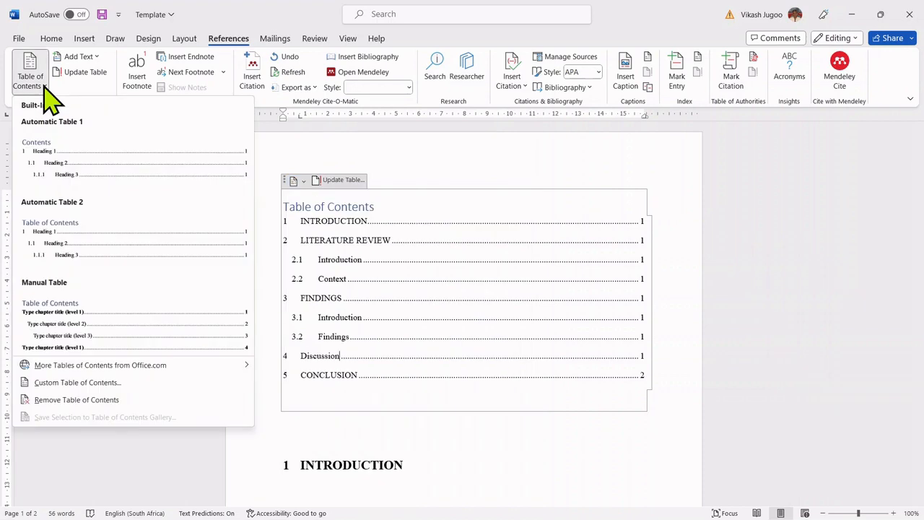
{"action": "mouse_move", "coordinate": [75, 398]}
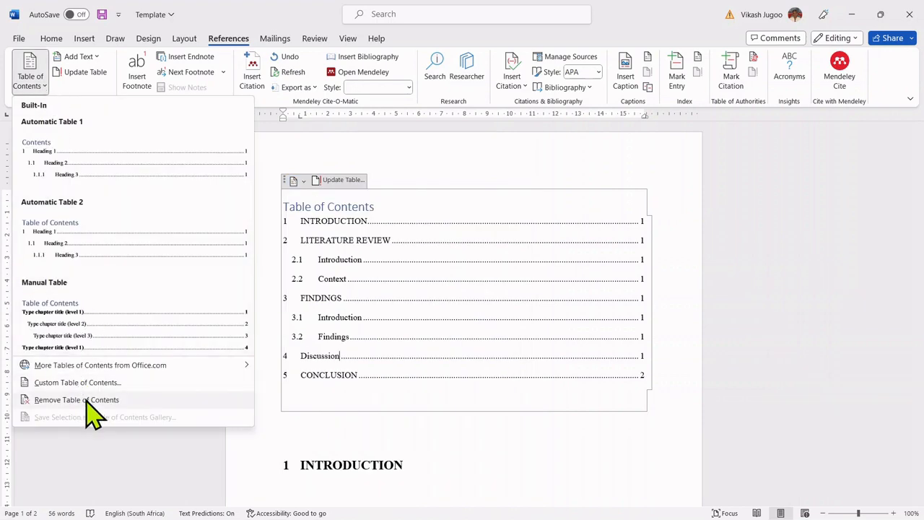
{"action": "left_click", "coordinate": [75, 399]}
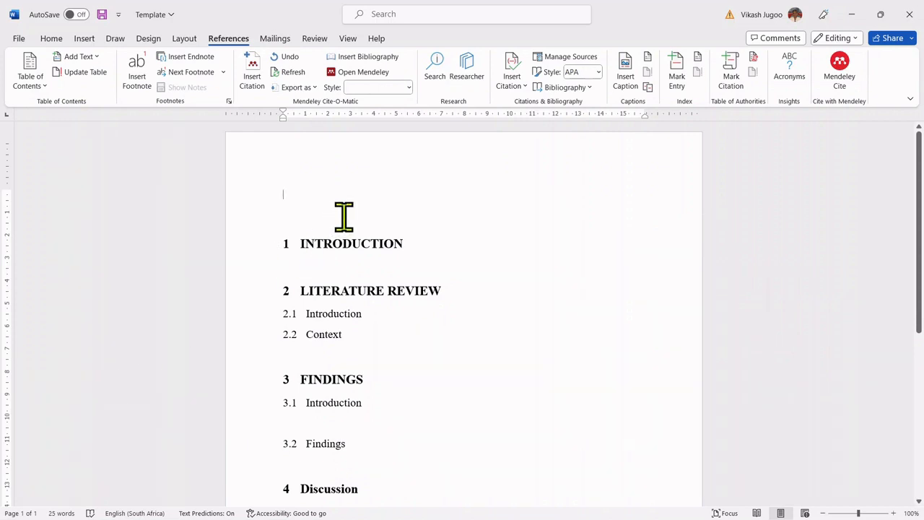
Insert Automatic Table 2 at the top, listing headings and Discussion1–Discussion3 subsections.
{"action": "left_click", "coordinate": [29, 72]}
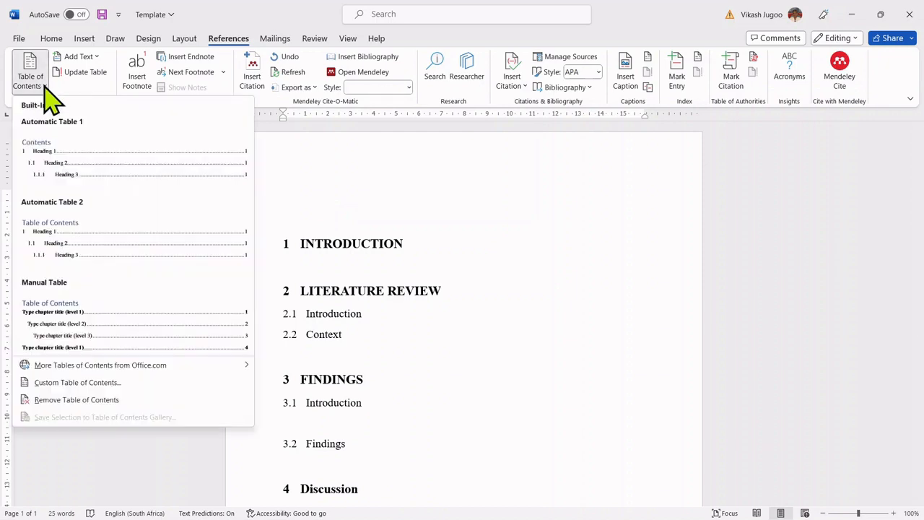
{"action": "mouse_move", "coordinate": [94, 242]}
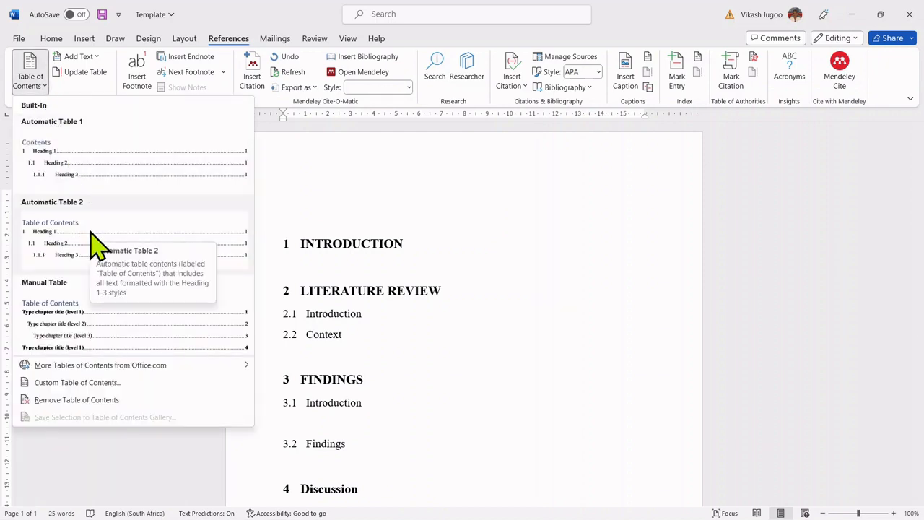
{"action": "left_click", "coordinate": [52, 238]}
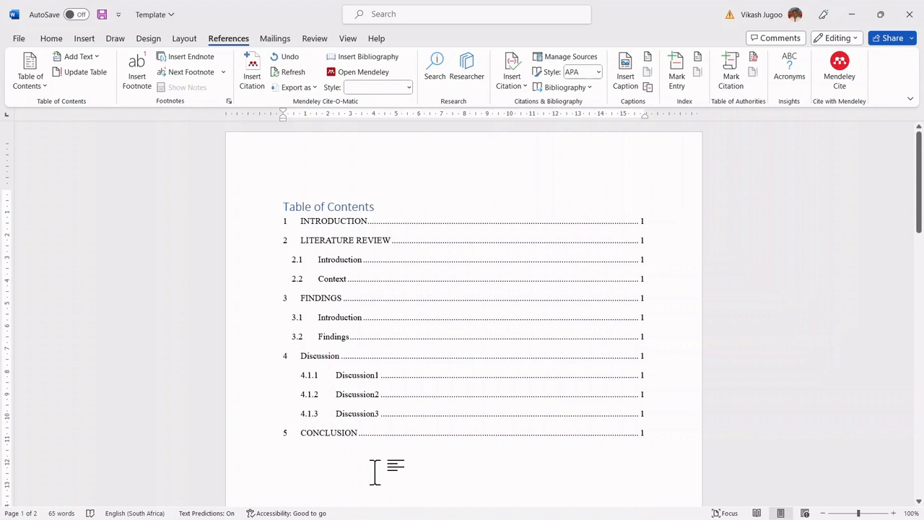
{"action": "left_click", "coordinate": [327, 207]}
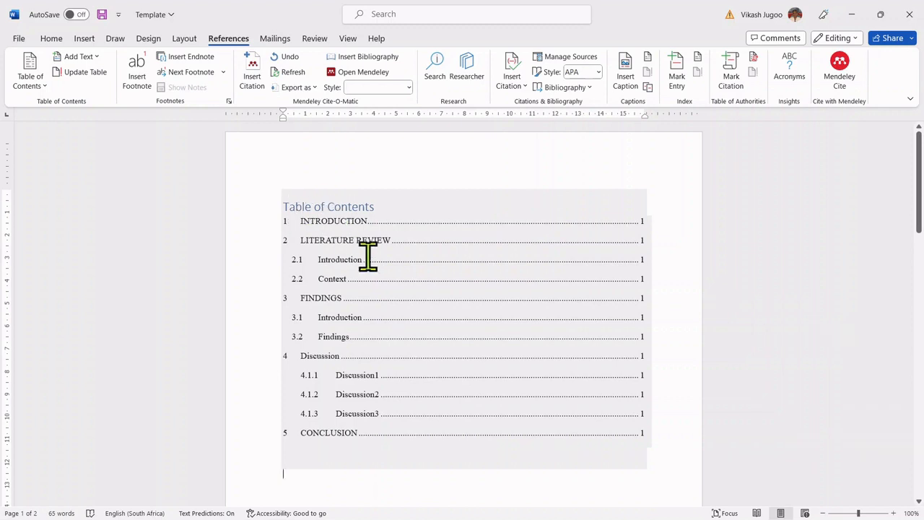
{"action": "mouse_move", "coordinate": [381, 306]}
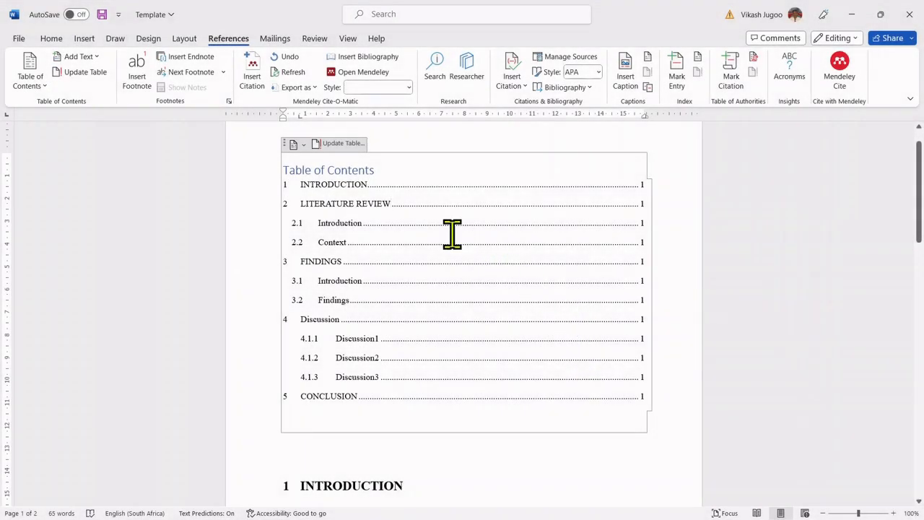
{"action": "mouse_move", "coordinate": [570, 202]}
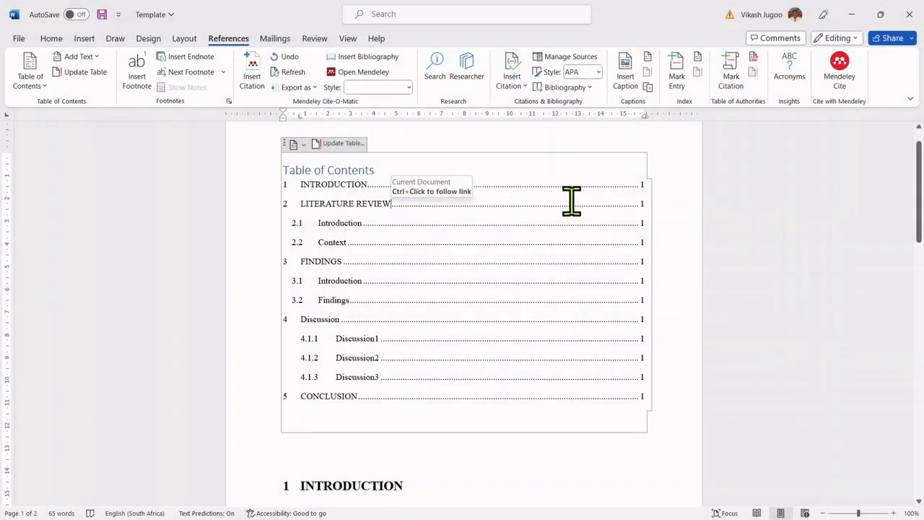
{"action": "mouse_move", "coordinate": [661, 299]}
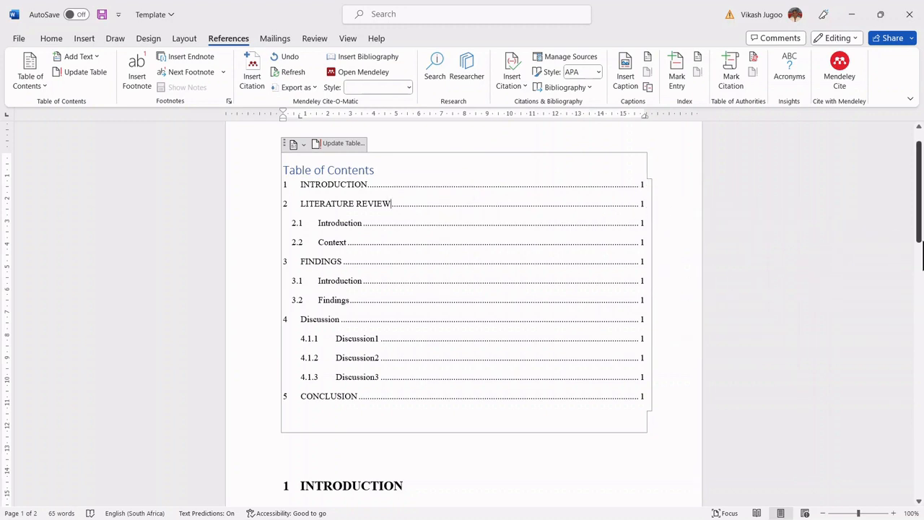
{"action": "scroll", "scroll_direction": "down", "scroll_amount": 3}
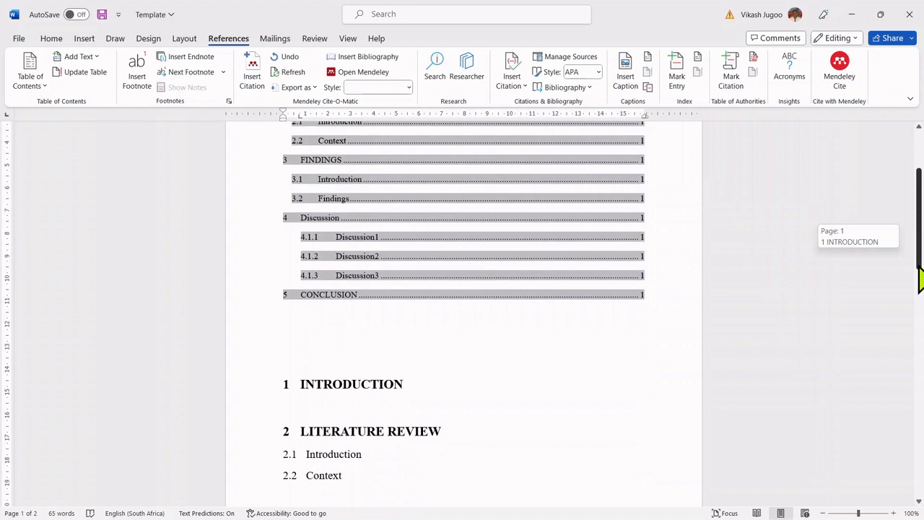
{"action": "scroll", "scroll_direction": "down", "scroll_amount": 3}
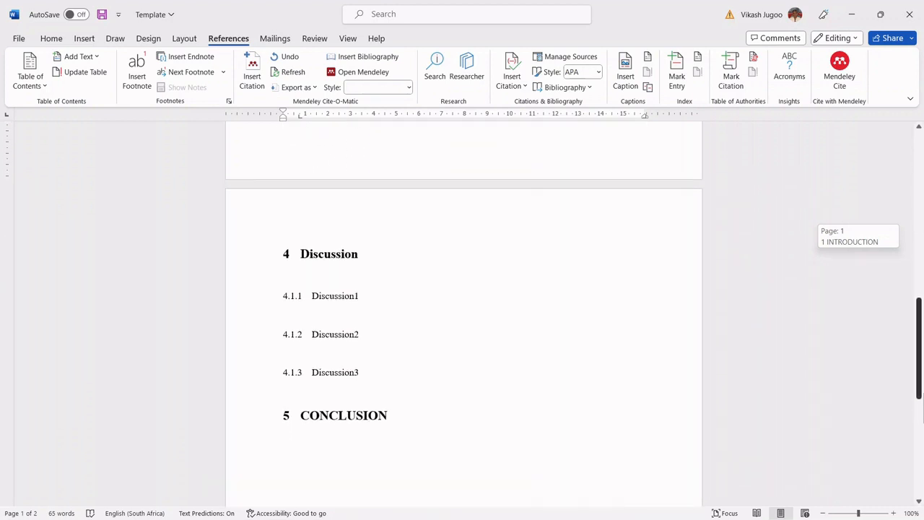
{"action": "scroll", "scroll_direction": "down", "scroll_amount": 3}
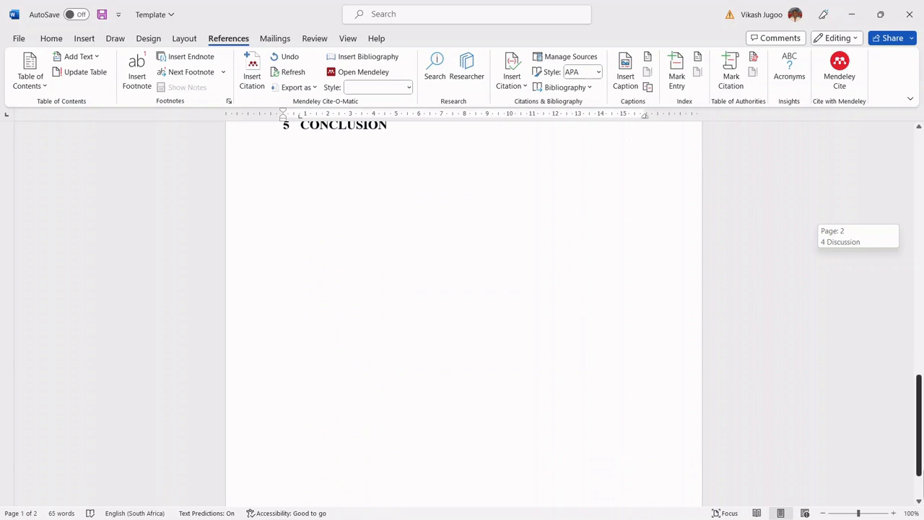
{"action": "scroll", "scroll_direction": "up", "scroll_amount": 3}
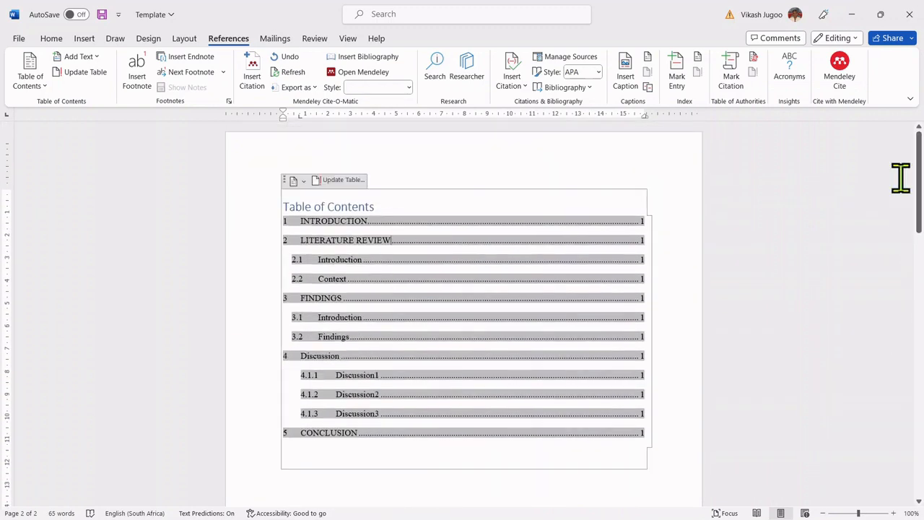
{"action": "mouse_move", "coordinate": [459, 271]}
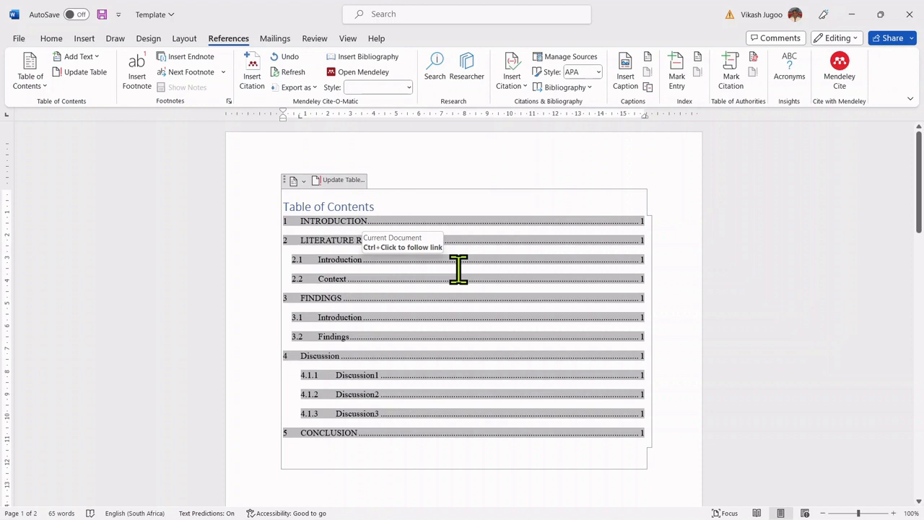
{"action": "mouse_move", "coordinate": [433, 263]}
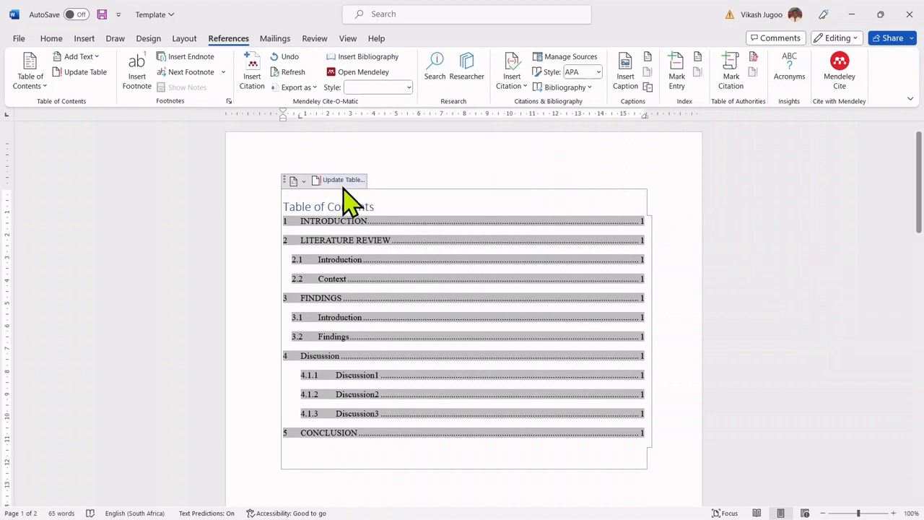
{"action": "mouse_move", "coordinate": [339, 191]}
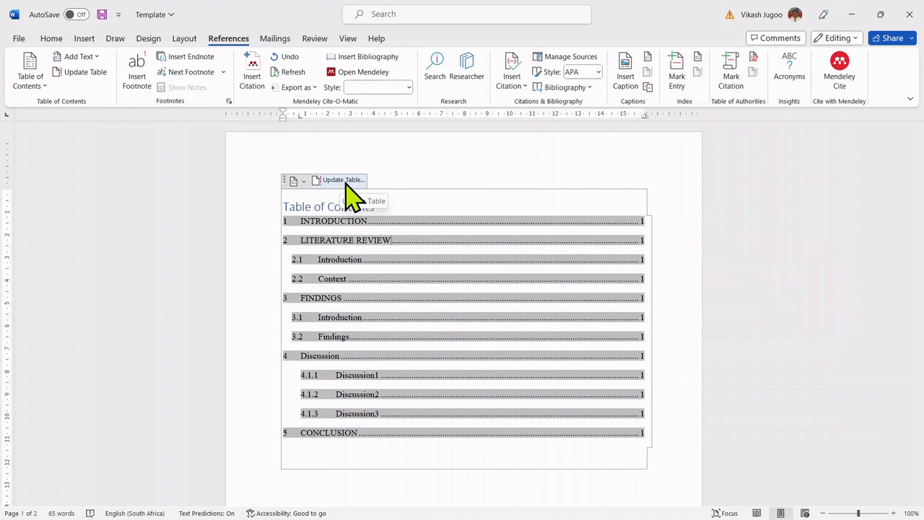
Refresh the table of contents page numbers only, so Discussion and Conclusion show page 2.
{"action": "left_click", "coordinate": [340, 179]}
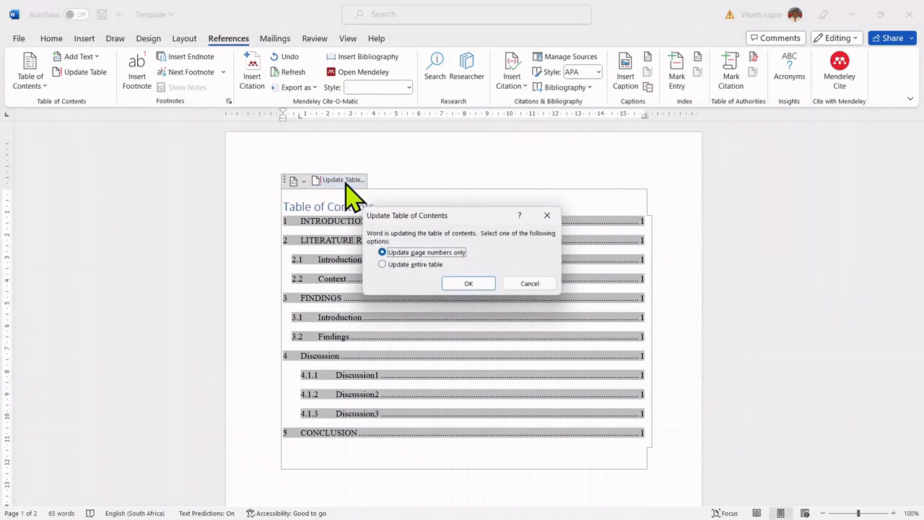
{"action": "mouse_move", "coordinate": [389, 258]}
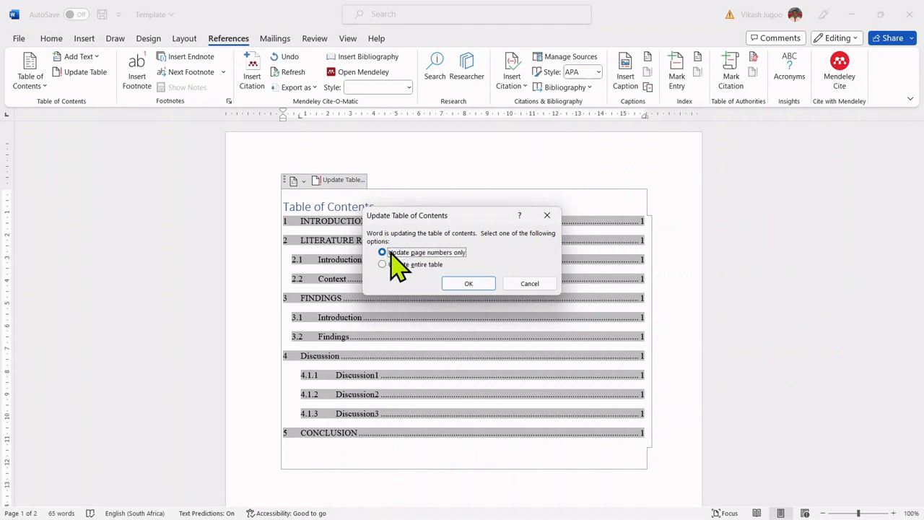
{"action": "mouse_move", "coordinate": [468, 283]}
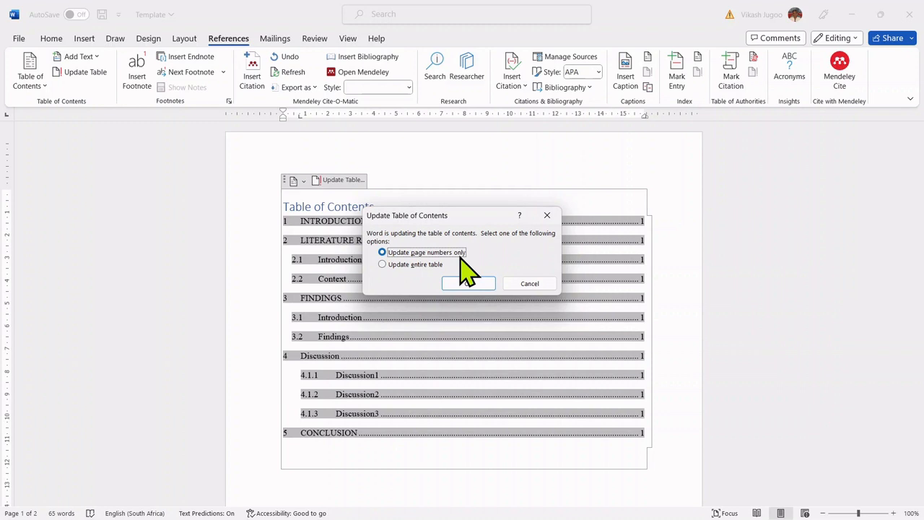
{"action": "mouse_move", "coordinate": [426, 281]}
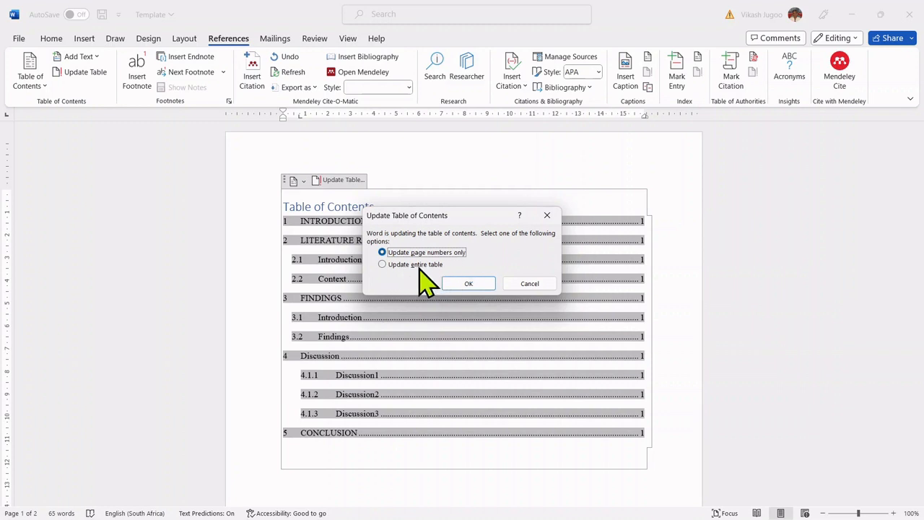
{"action": "mouse_move", "coordinate": [440, 277]}
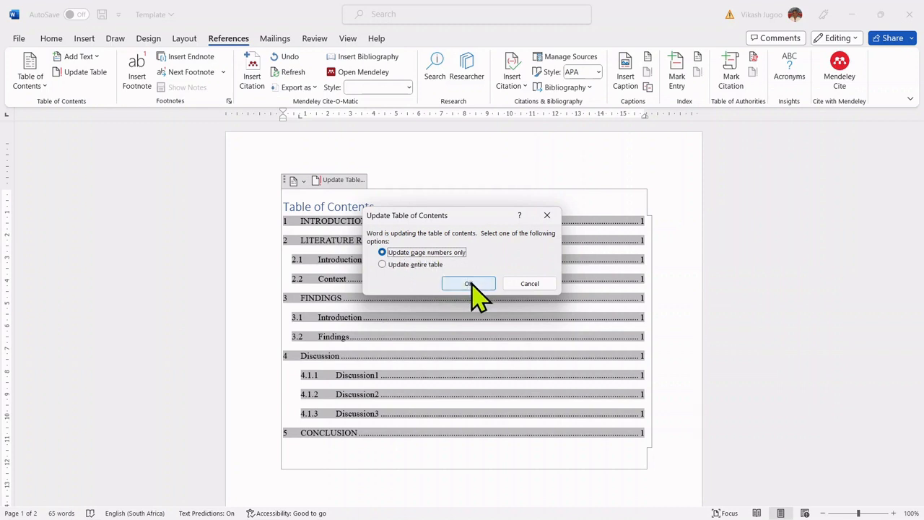
{"action": "left_click", "coordinate": [467, 283]}
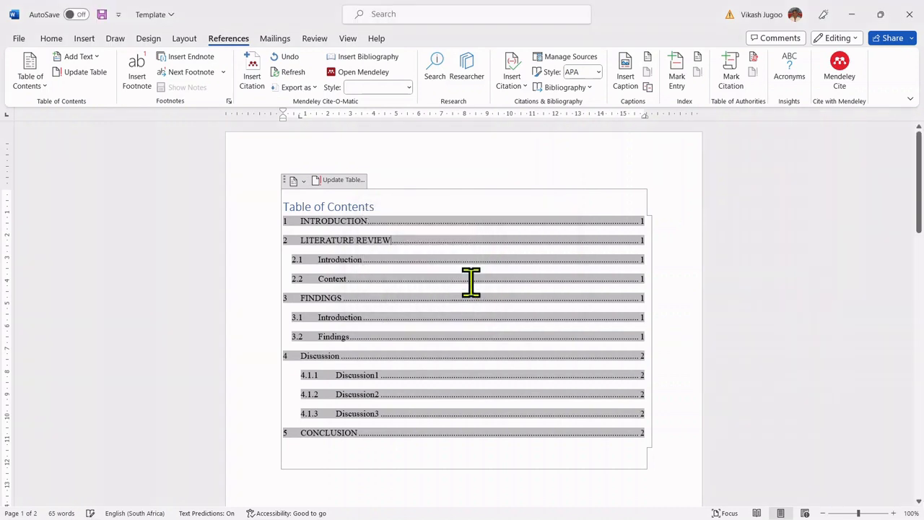
{"action": "mouse_move", "coordinate": [533, 433]}
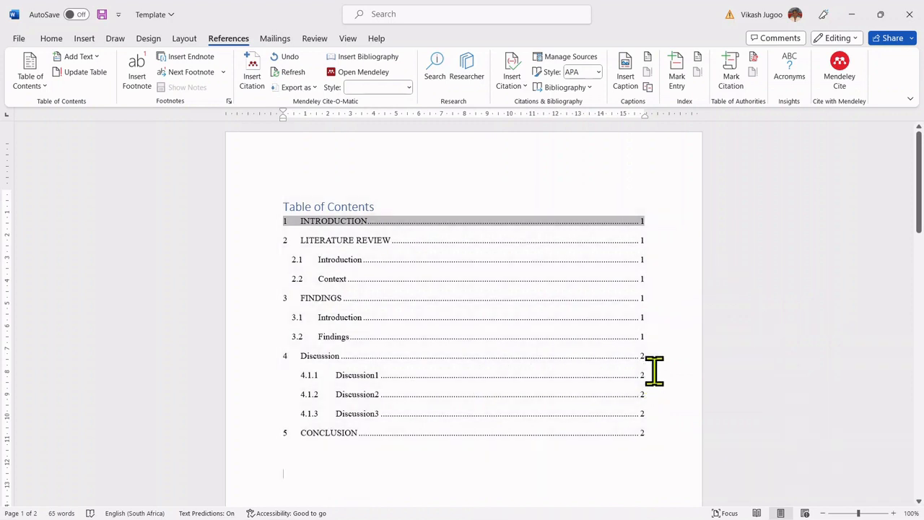
{"action": "mouse_move", "coordinate": [657, 441]}
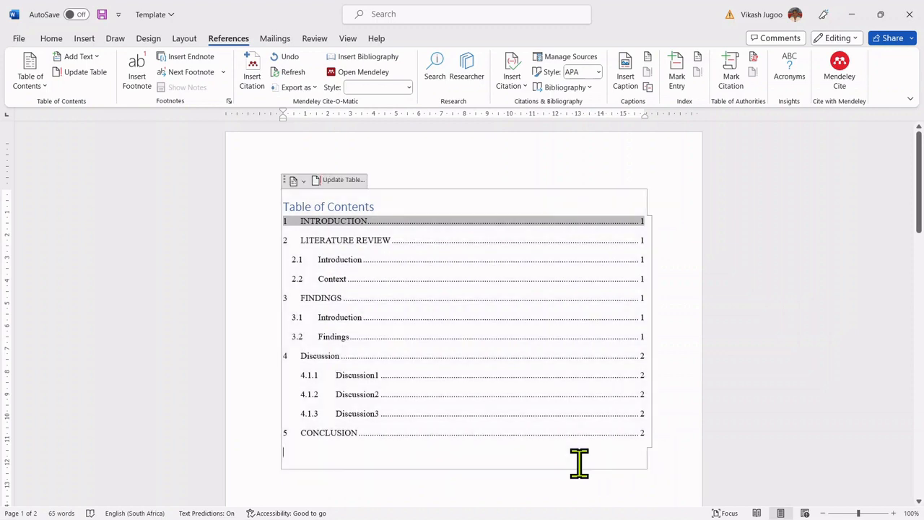
{"action": "mouse_move", "coordinate": [638, 494]}
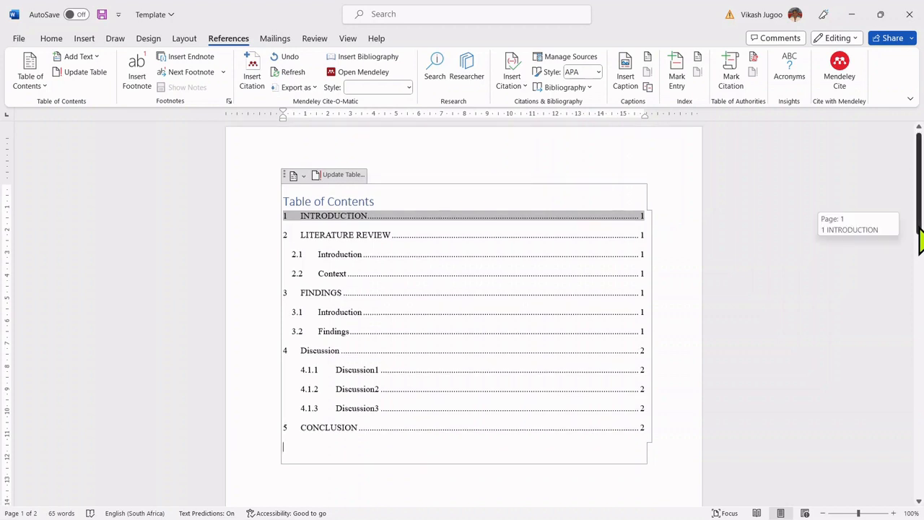
Delete the word REVIEW so the body heading reads just LITERATURE.
{"action": "scroll", "scroll_direction": "down", "scroll_amount": 3}
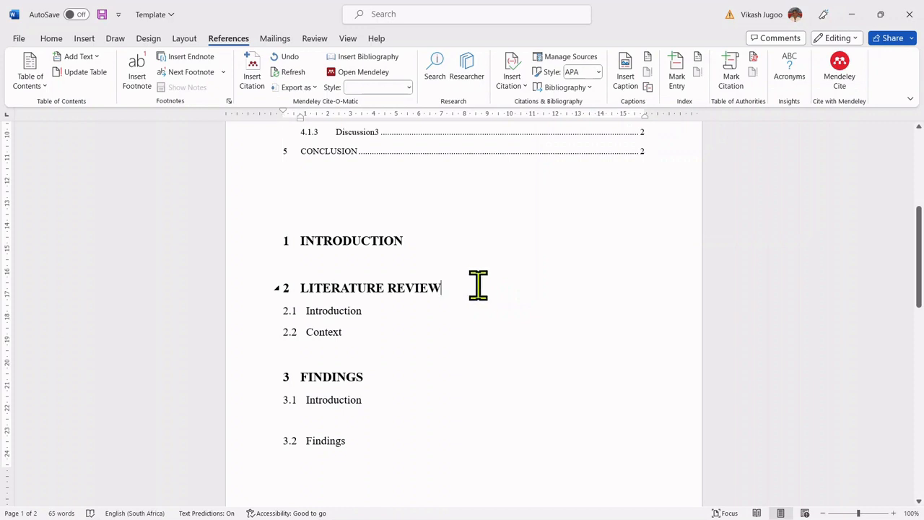
{"action": "key", "text": "Backspace"}
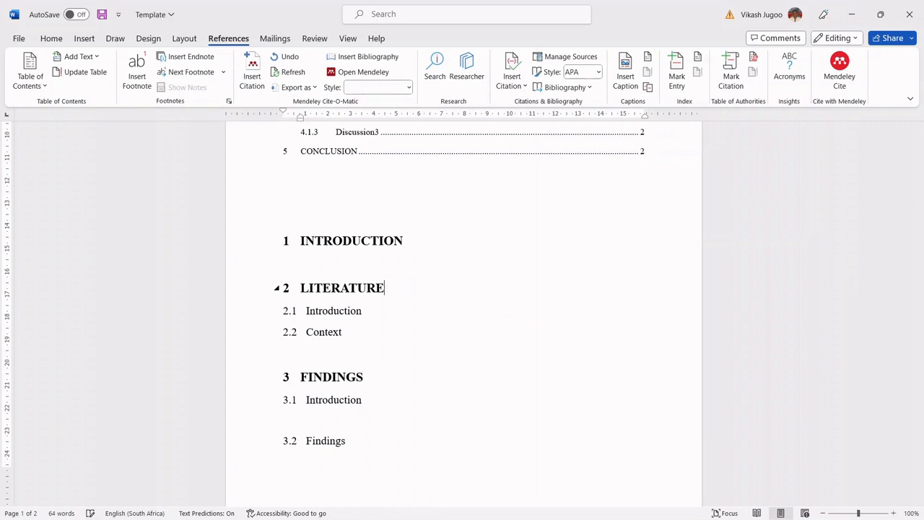
{"action": "mouse_move", "coordinate": [430, 289]}
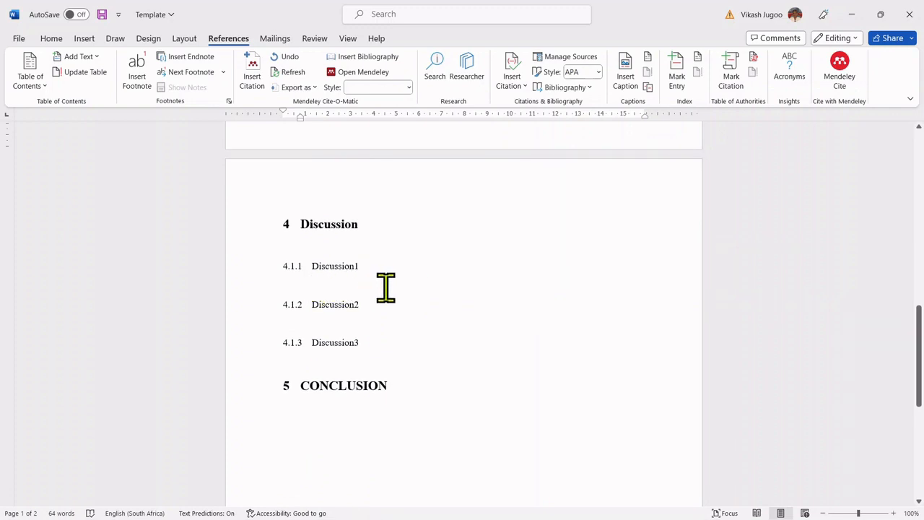
{"action": "mouse_move", "coordinate": [424, 292]}
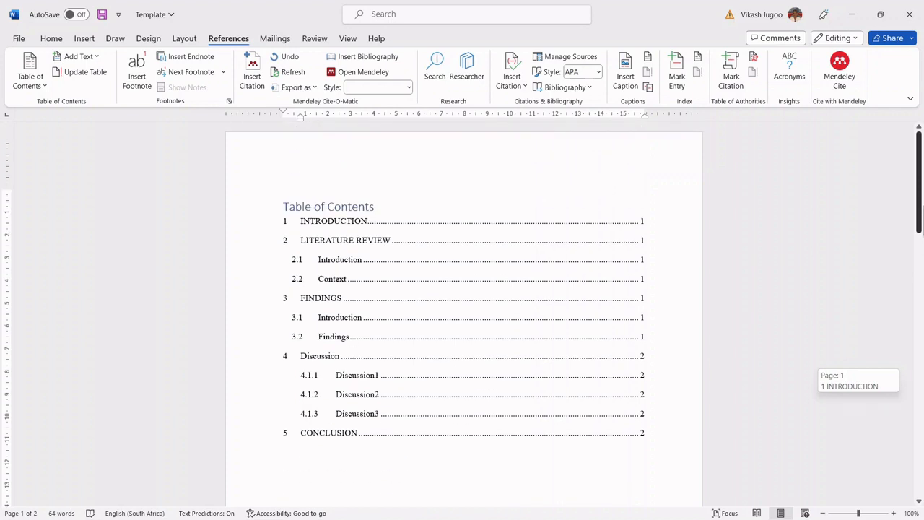
{"action": "mouse_move", "coordinate": [485, 282]}
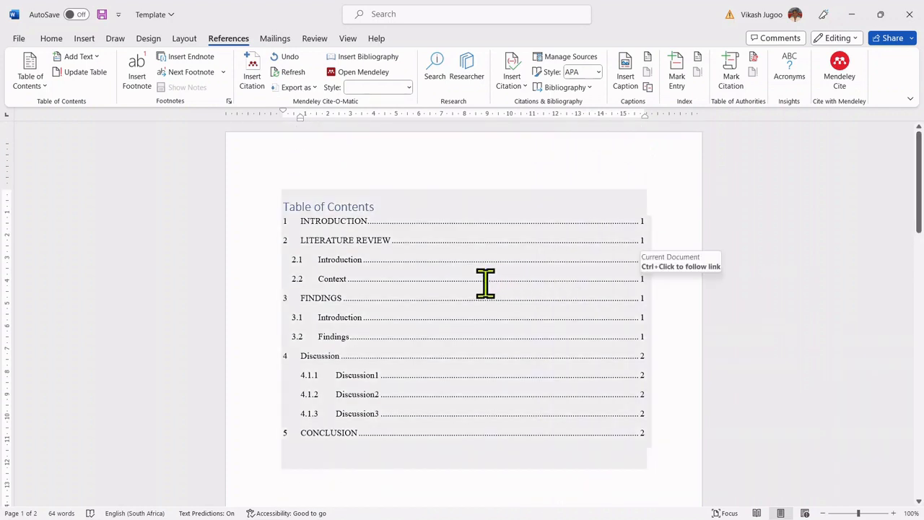
Update the entire table of contents so its second entry reads LITERATURE.
{"action": "left_click", "coordinate": [477, 281]}
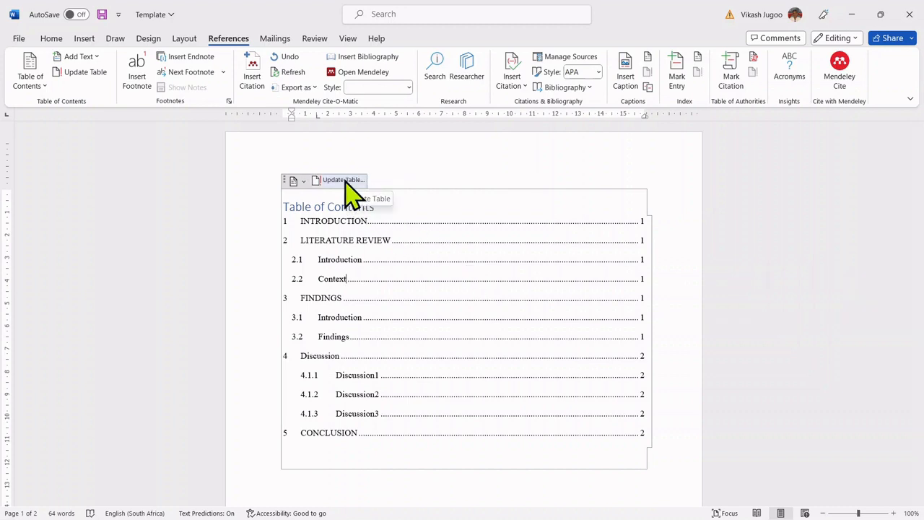
{"action": "left_click", "coordinate": [339, 179]}
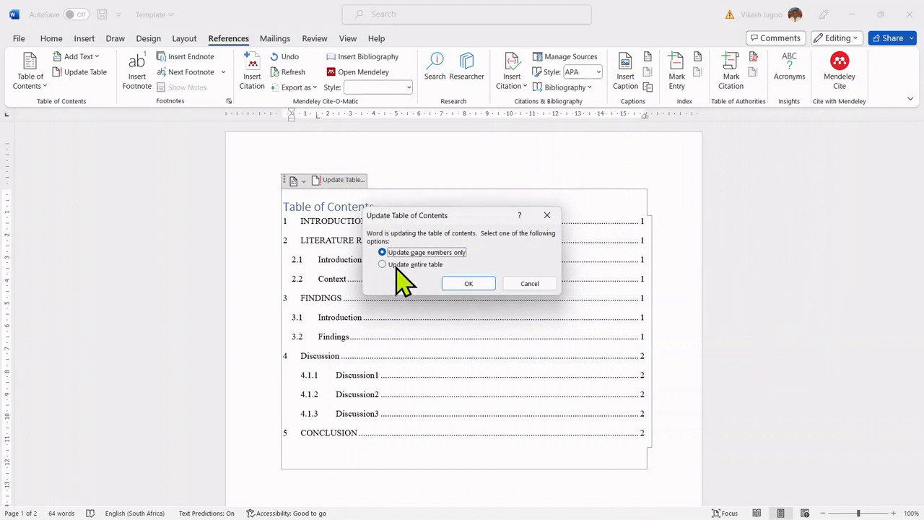
{"action": "left_click", "coordinate": [381, 264]}
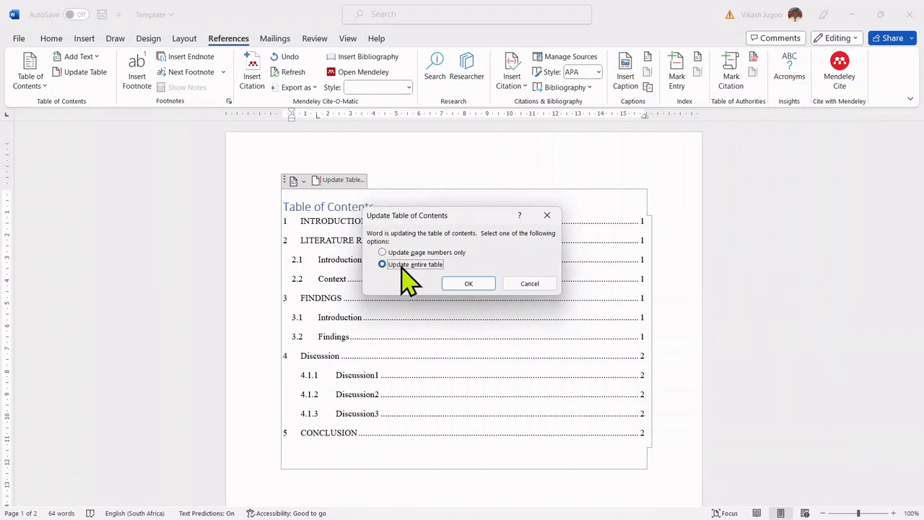
{"action": "left_click", "coordinate": [467, 283]}
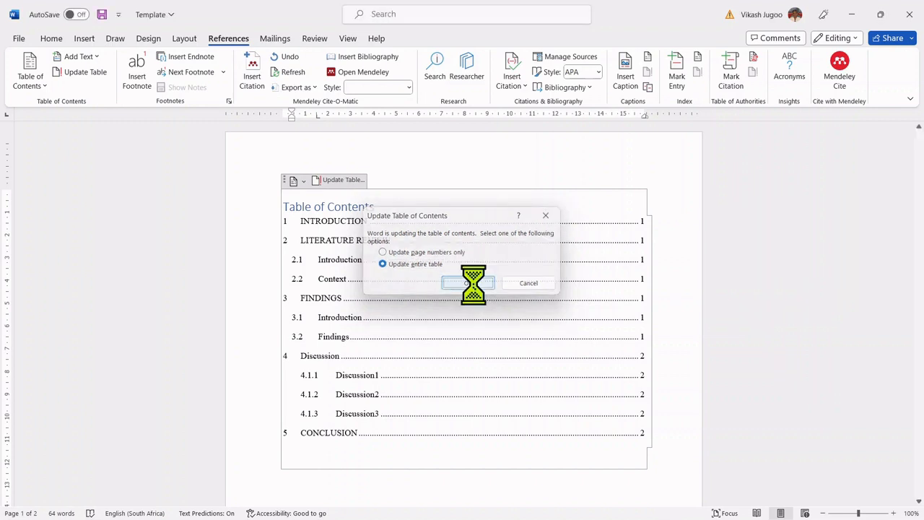
{"action": "left_click", "coordinate": [468, 282]}
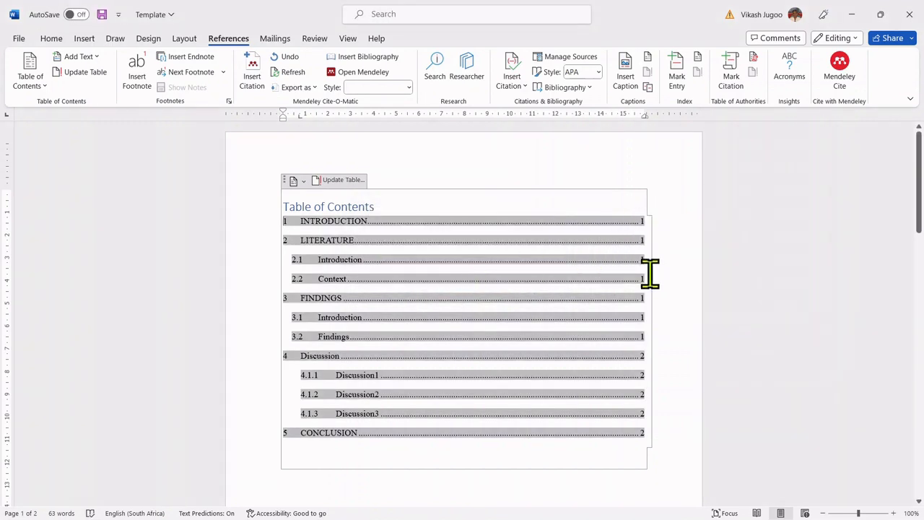
{"action": "mouse_move", "coordinate": [536, 368]}
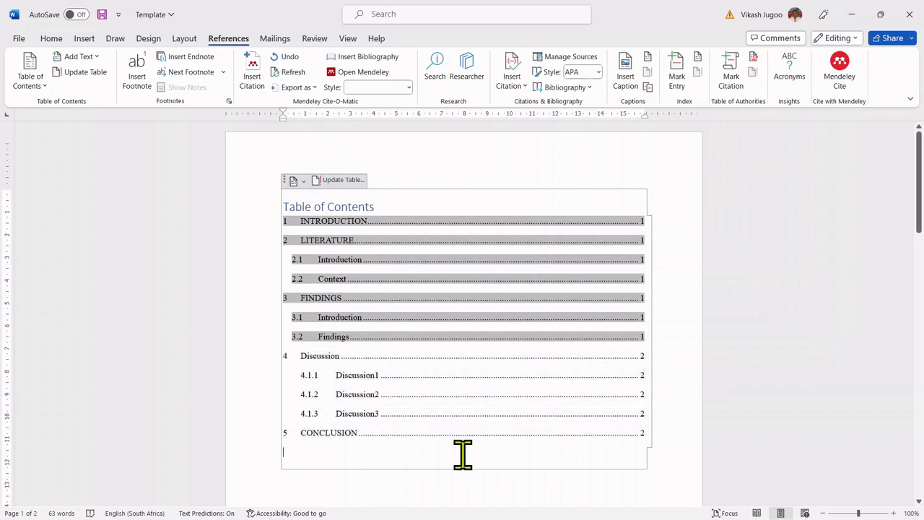
{"action": "mouse_move", "coordinate": [342, 482]}
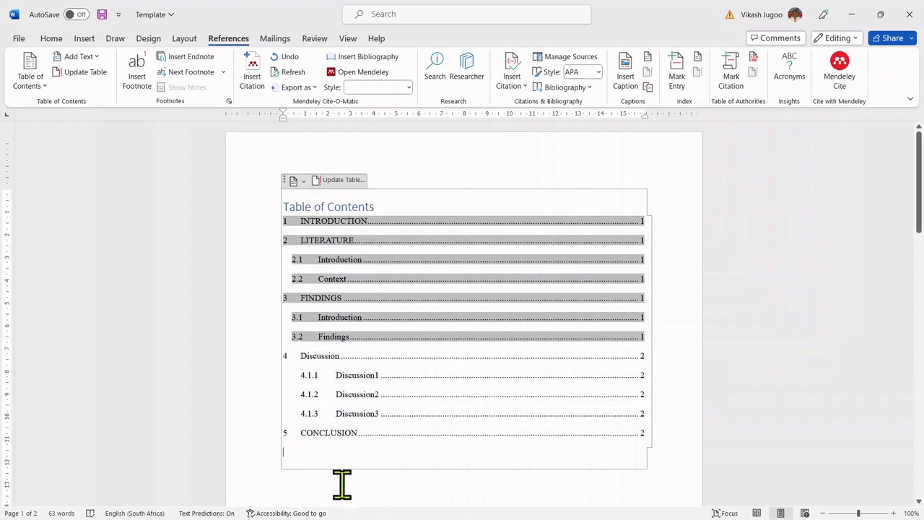
{"action": "mouse_move", "coordinate": [387, 238]}
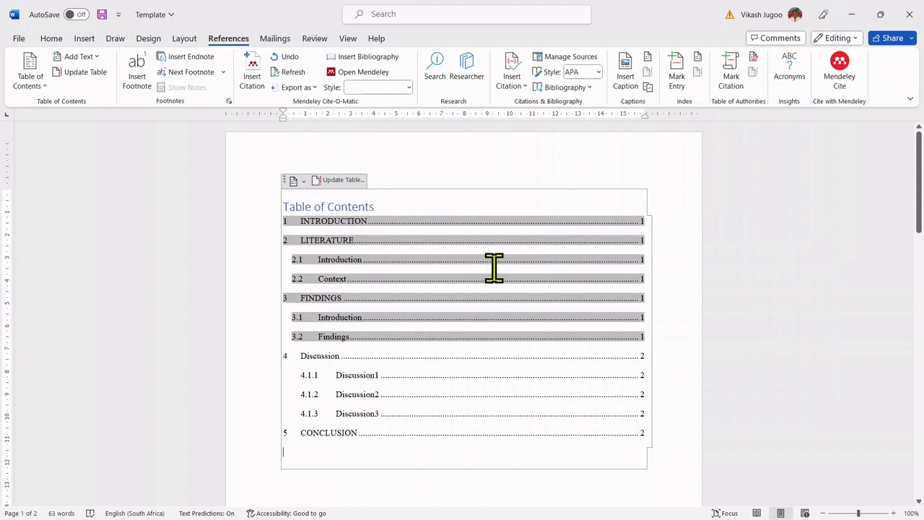
{"action": "mouse_move", "coordinate": [368, 500]}
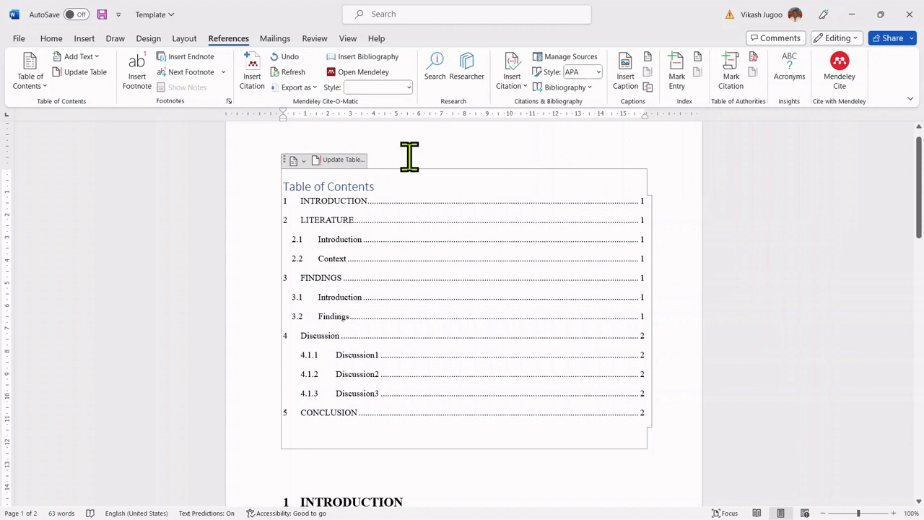
{"action": "mouse_move", "coordinate": [404, 144]}
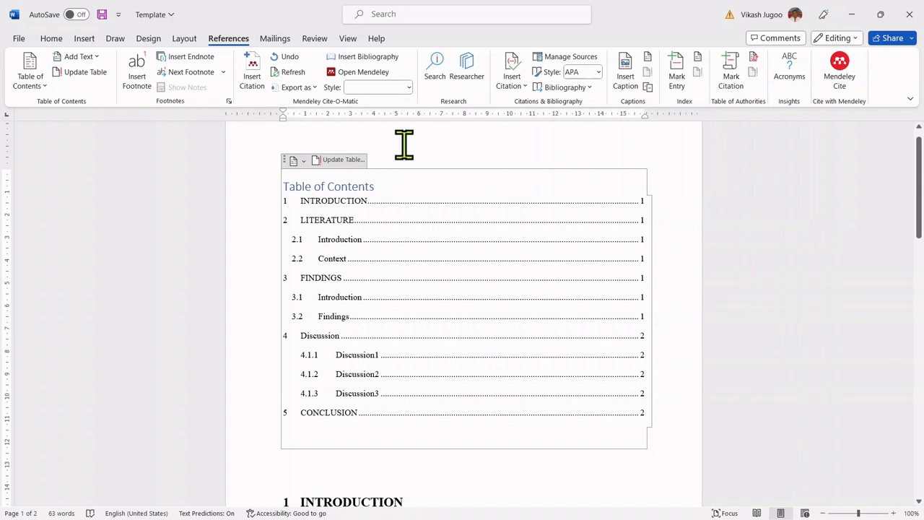
{"action": "mouse_move", "coordinate": [389, 219]}
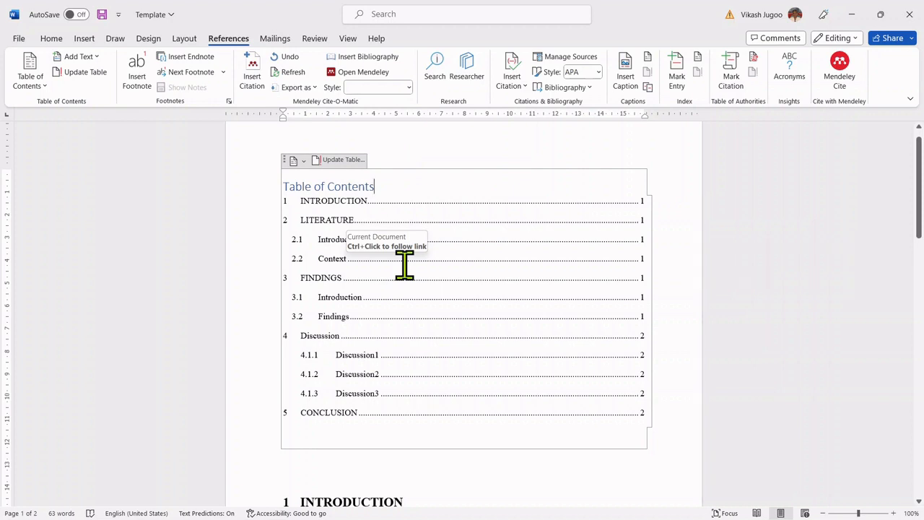
{"action": "mouse_move", "coordinate": [298, 240]}
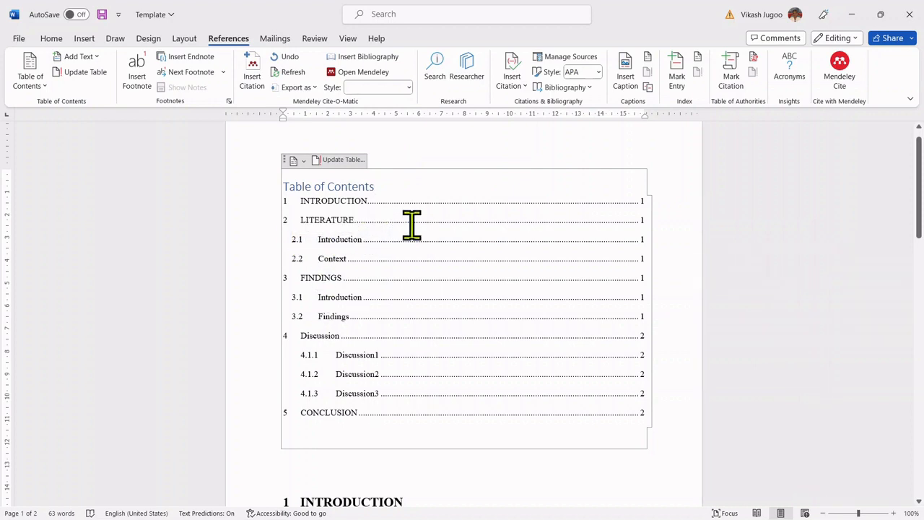
{"action": "mouse_move", "coordinate": [433, 373]}
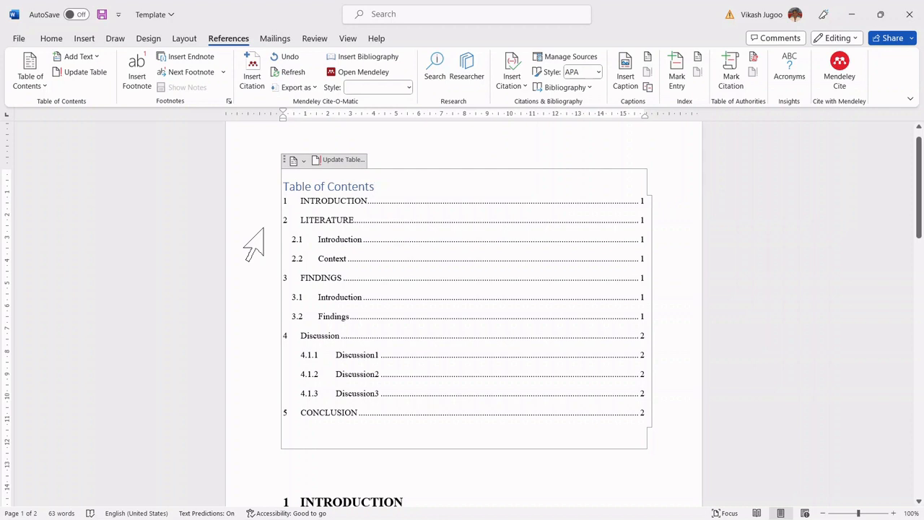
{"action": "mouse_move", "coordinate": [508, 374]}
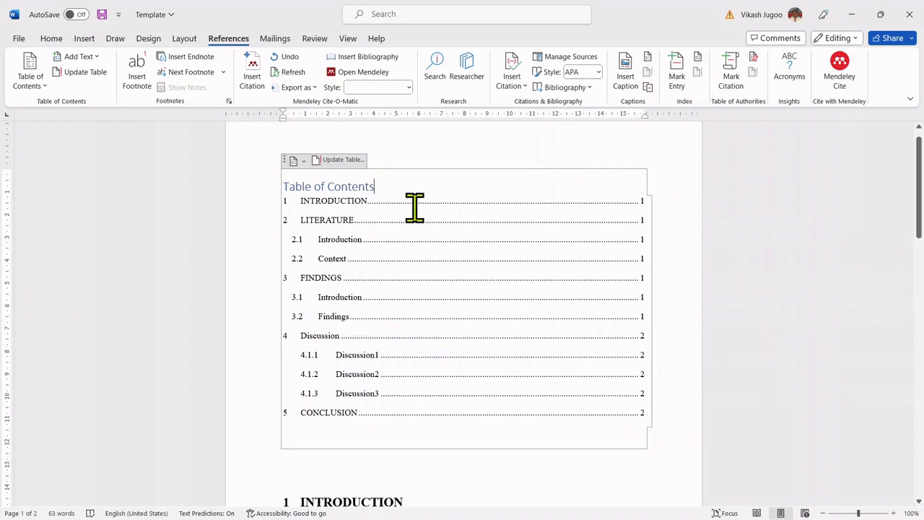
{"action": "mouse_move", "coordinate": [384, 426]}
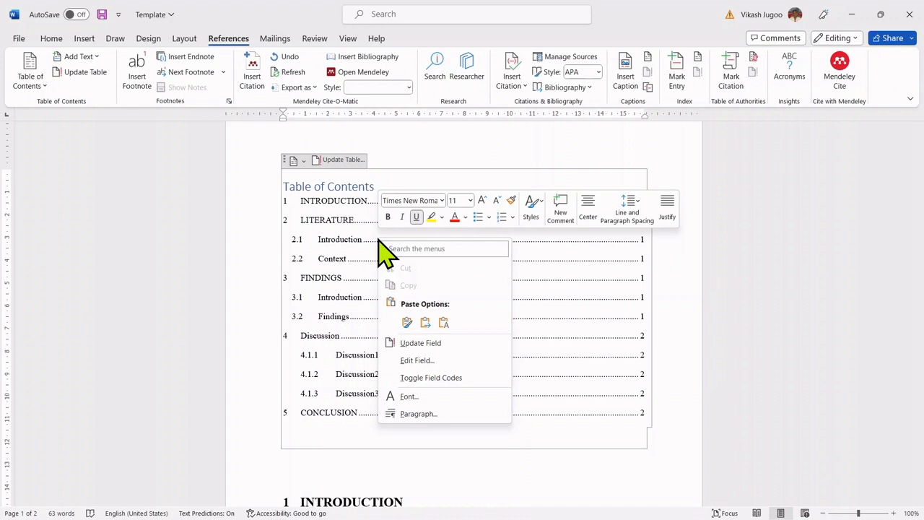
{"action": "mouse_move", "coordinate": [422, 344]}
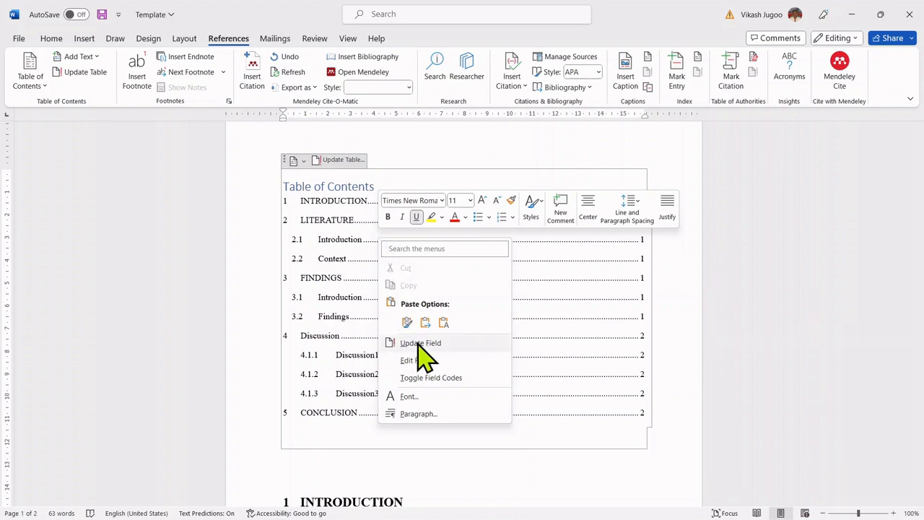
Bring up the Update Table of Contents dialog with its page-numbers-only and entire-table choices.
{"action": "left_click", "coordinate": [420, 344]}
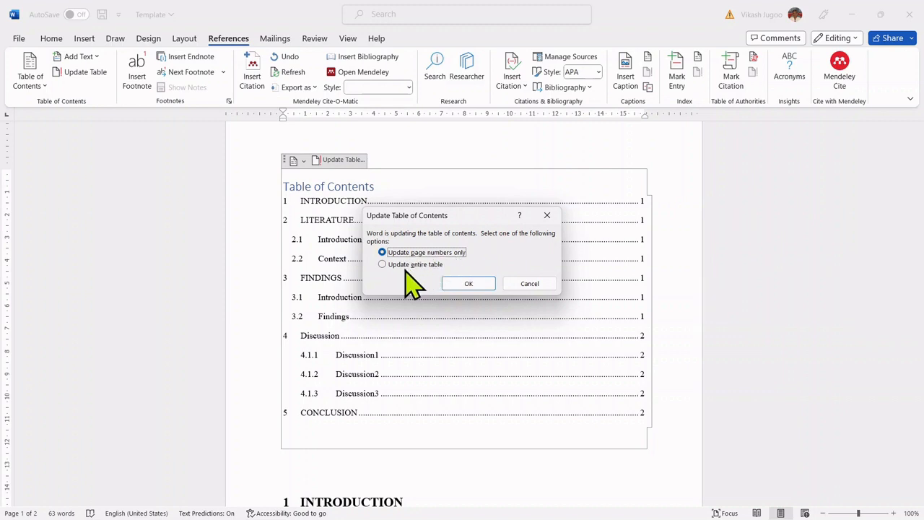
{"action": "mouse_move", "coordinate": [528, 282]}
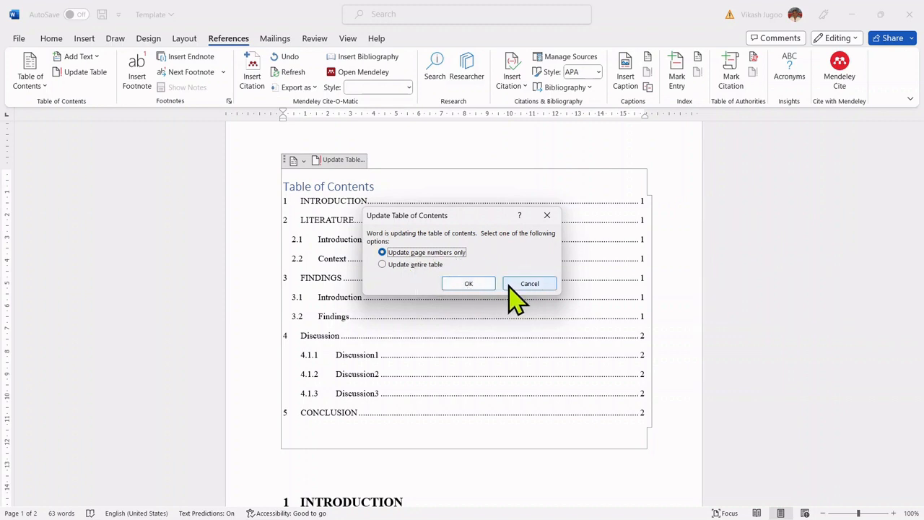